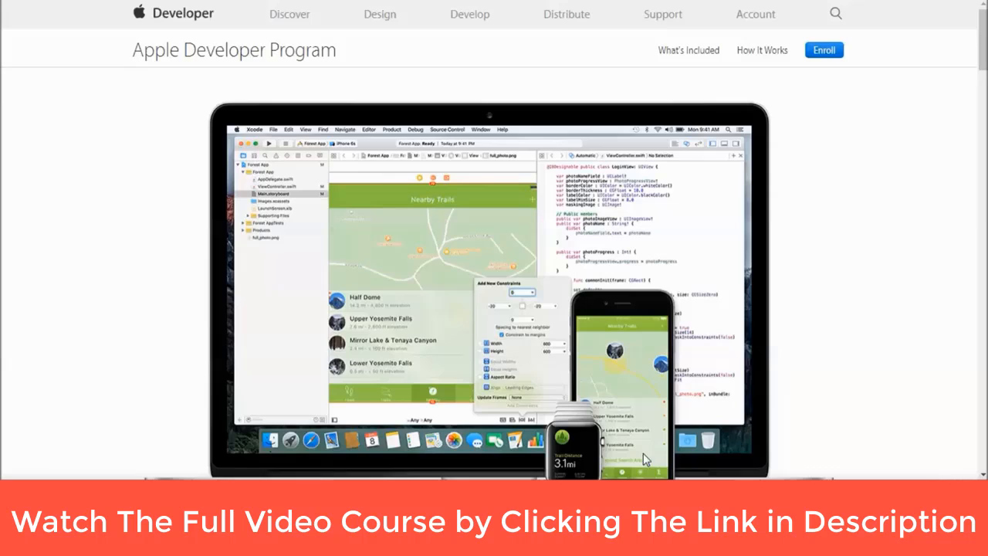
mouse_move(284, 93)
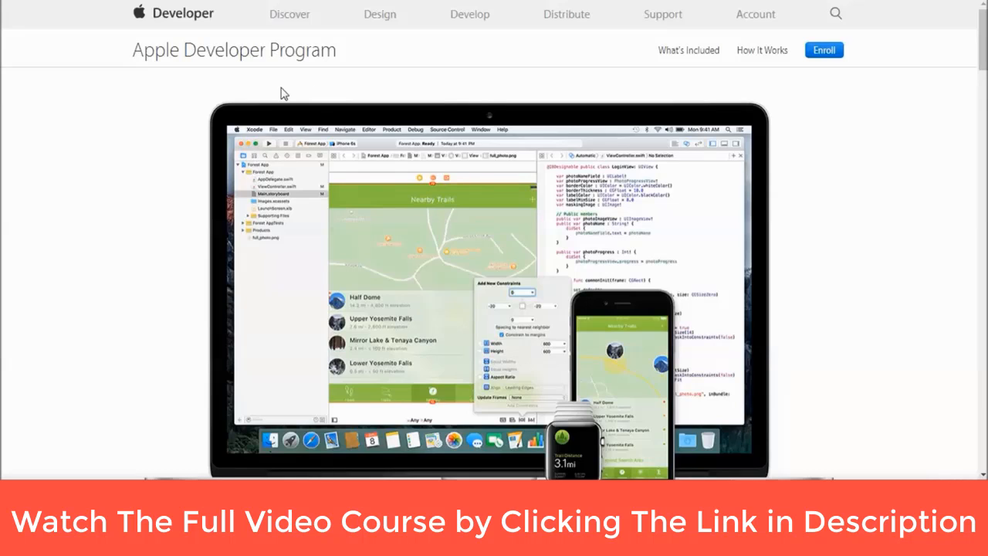
mouse_move(669, 102)
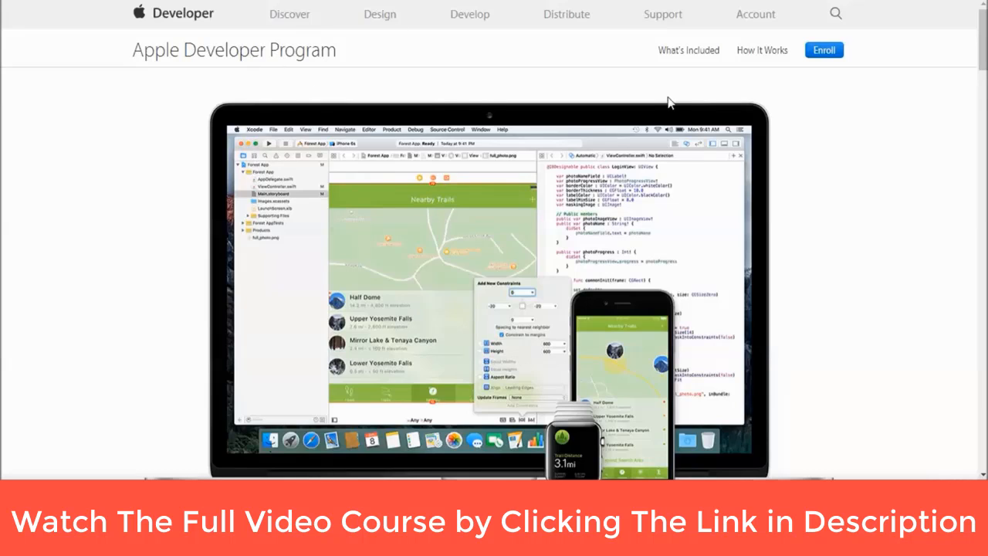
- Read through the What You Need to Enroll requirements for individuals and organizations
scroll(down, 3)
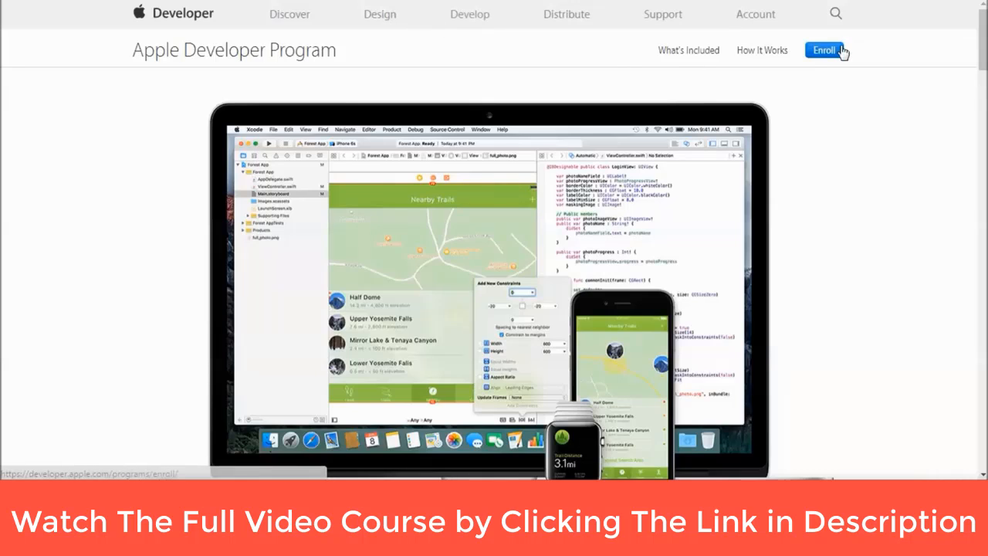
mouse_move(828, 55)
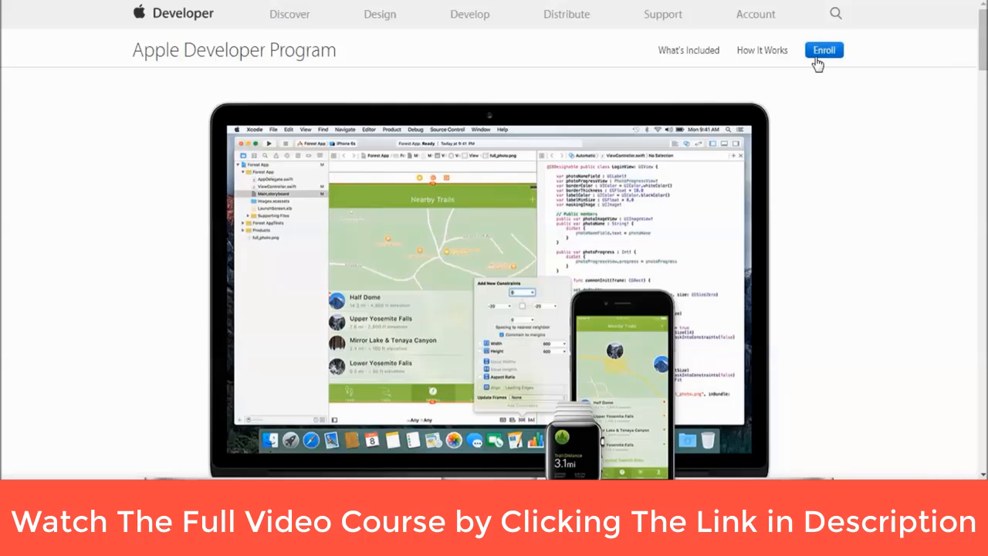
click(824, 49)
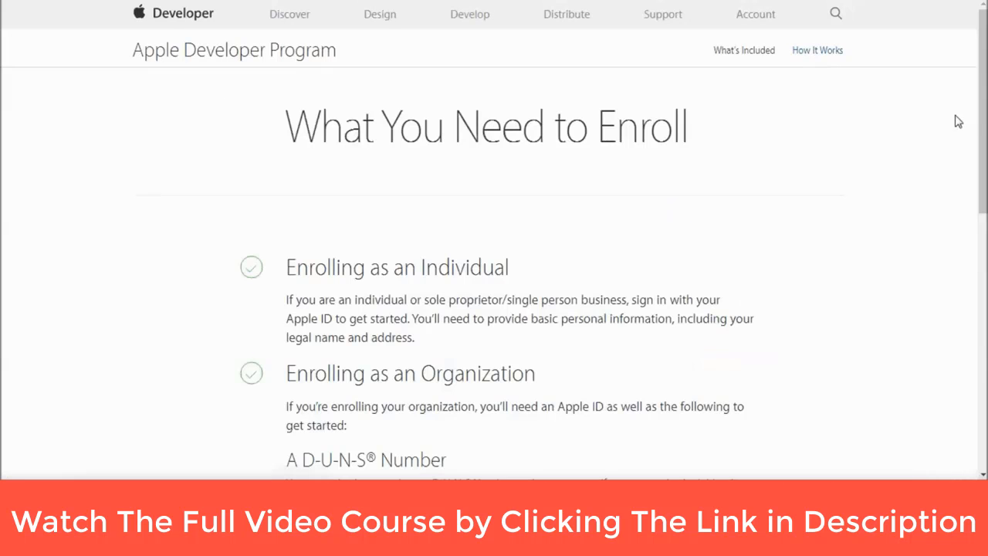
scroll(down, 3)
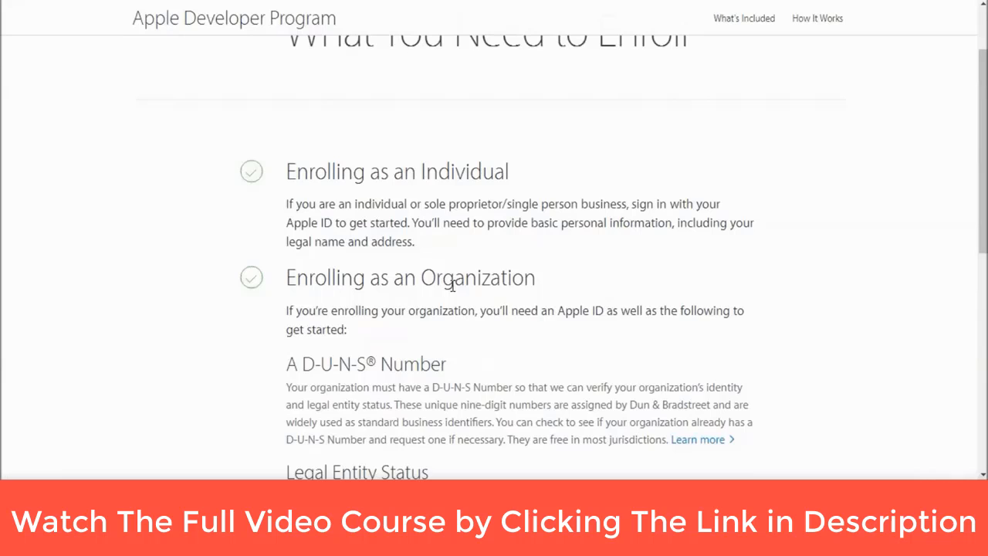
scroll(down, 3)
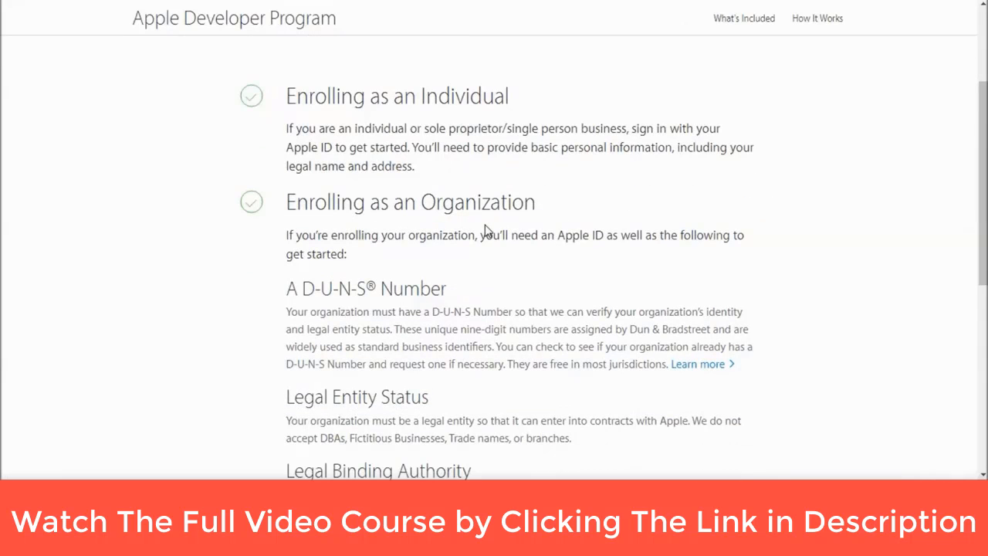
scroll(down, 3)
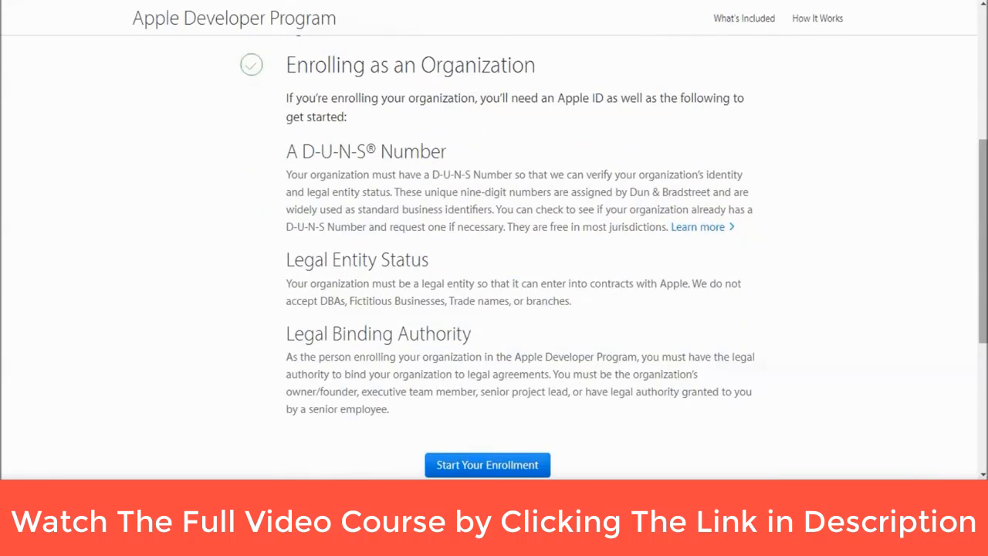
scroll(up, 3)
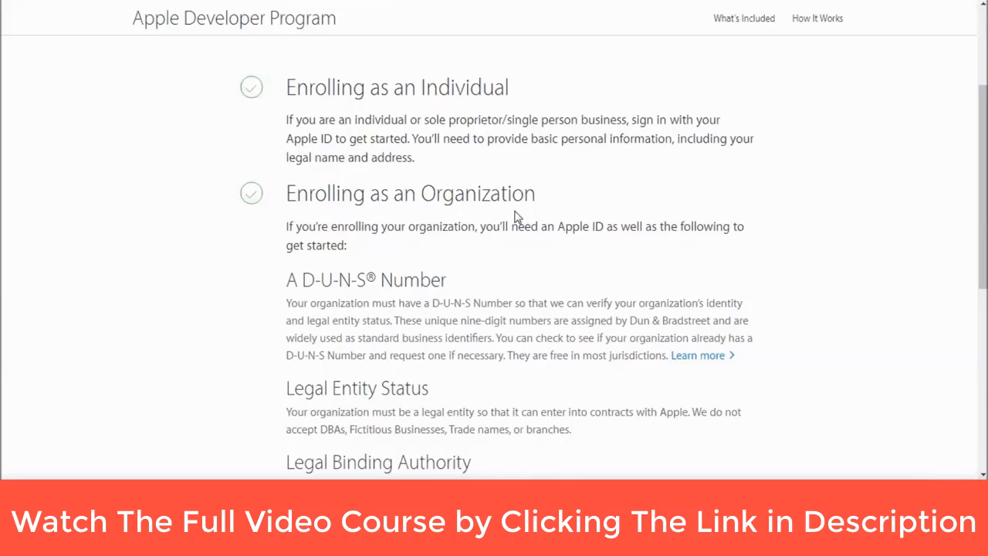
mouse_move(488, 194)
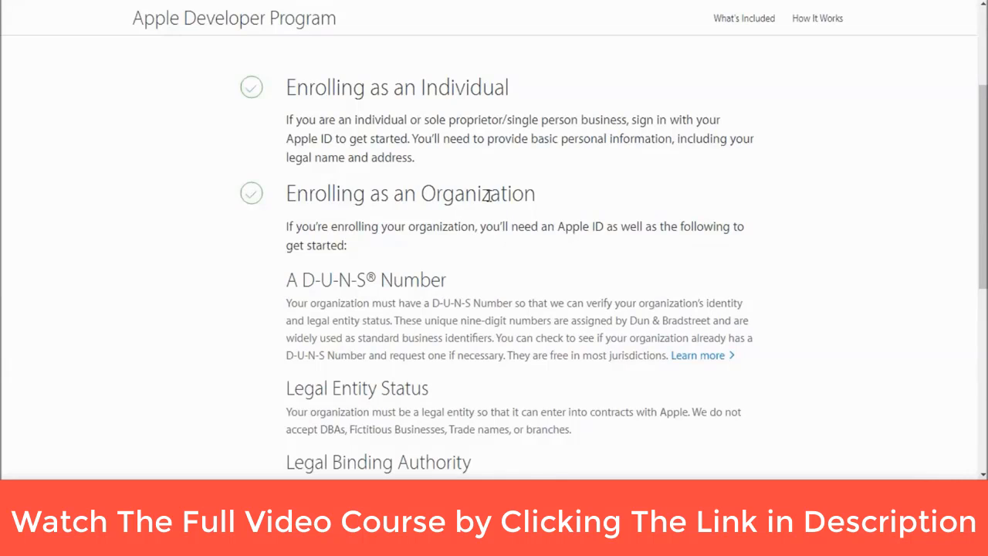
scroll(down, 3)
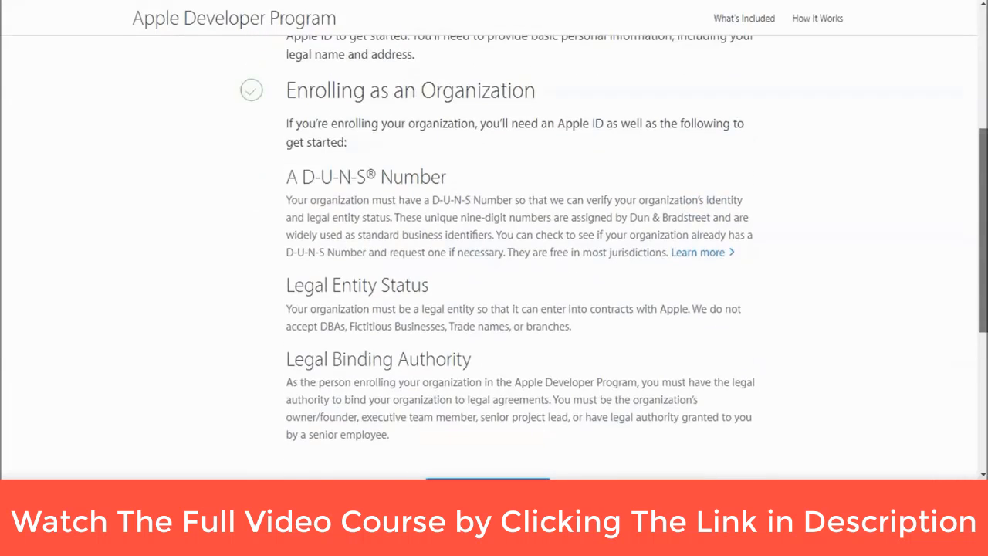
scroll(up, 3)
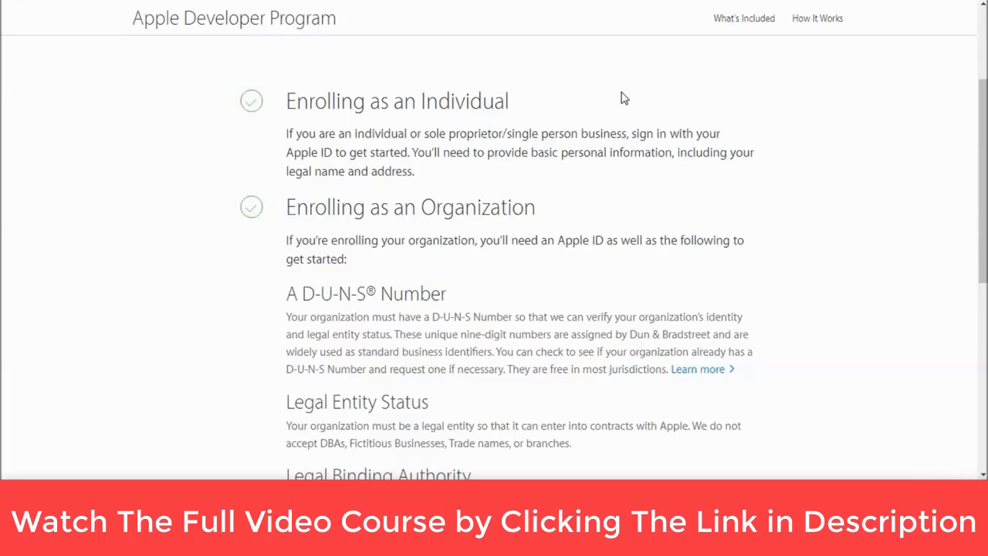
scroll(down, 3)
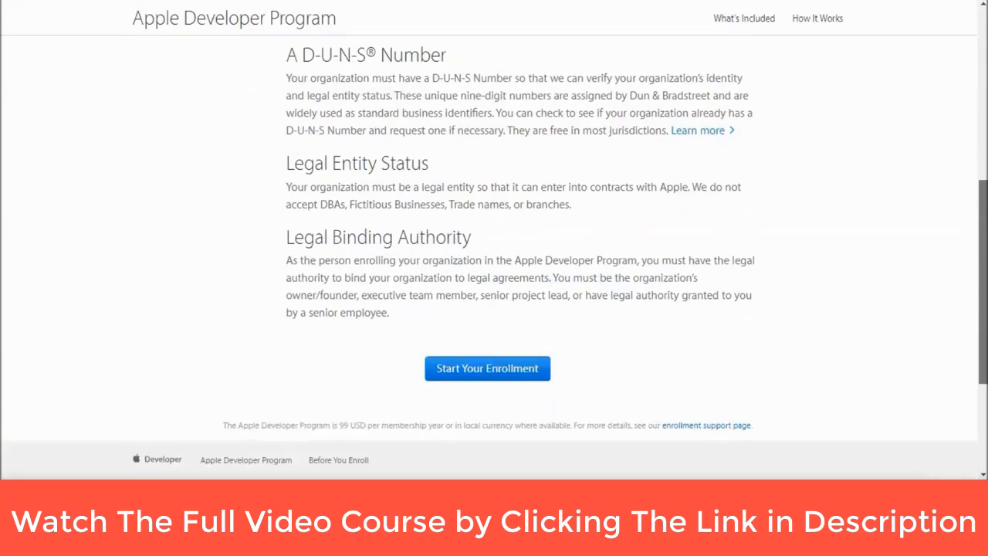
- Start the Apple Developer Program enrollment
click(488, 367)
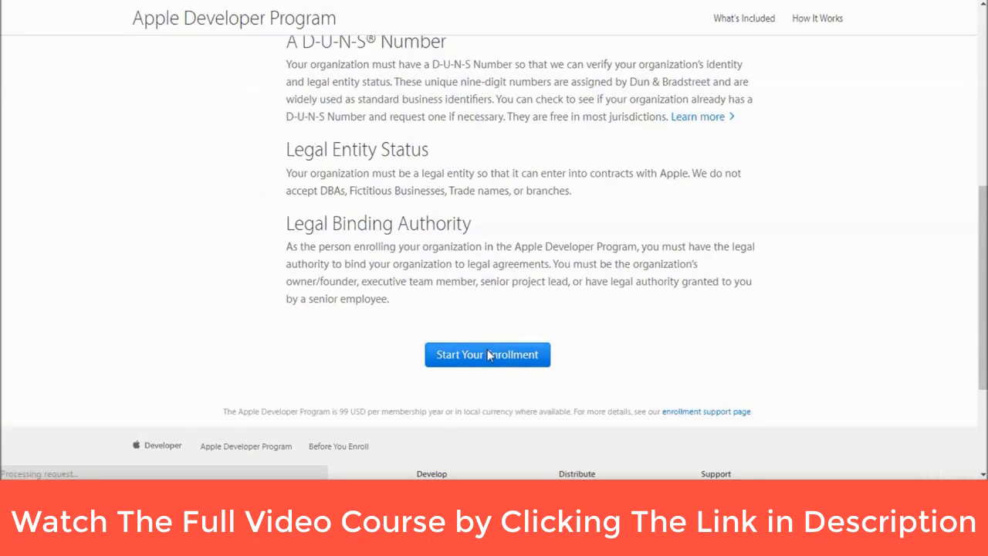
click(488, 354)
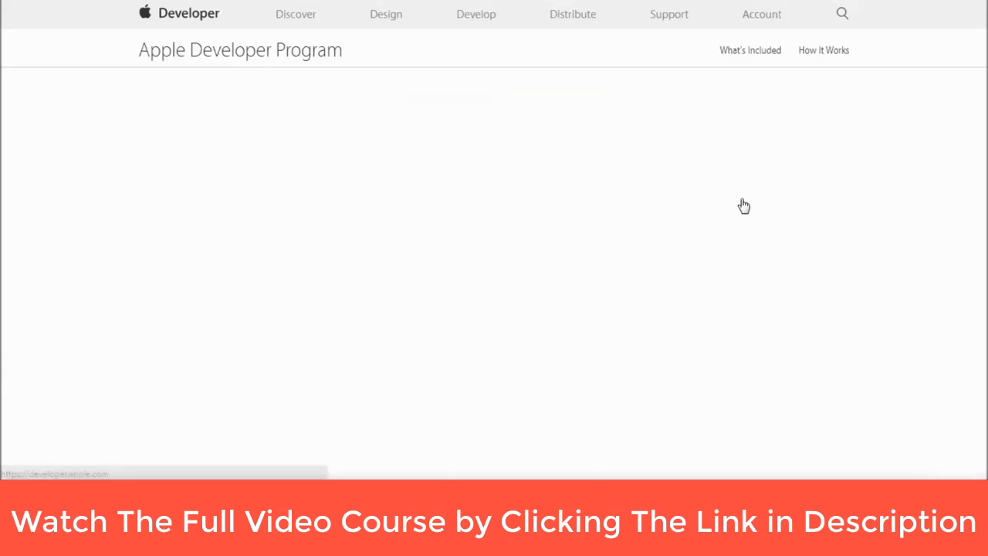
scroll(down, 3)
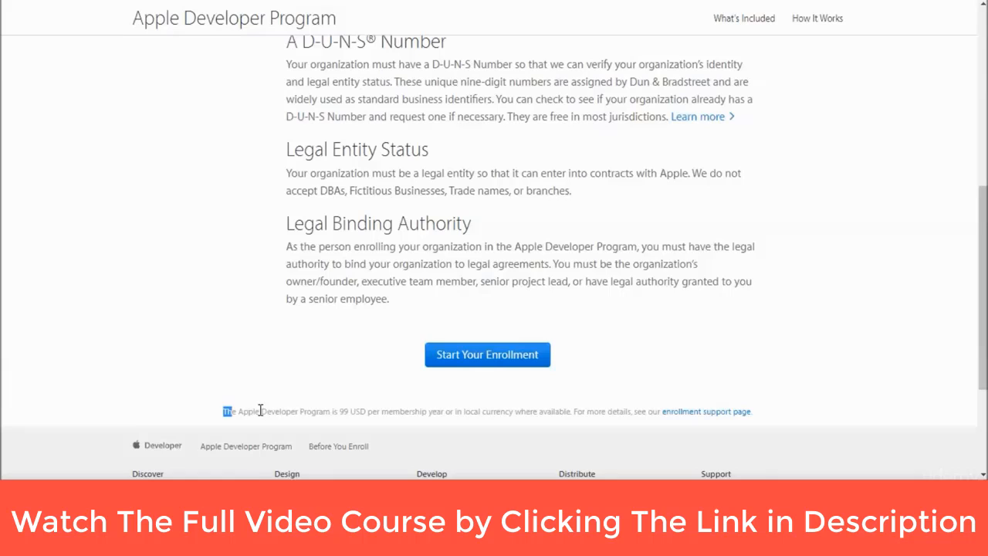
drag(224, 410, 570, 411)
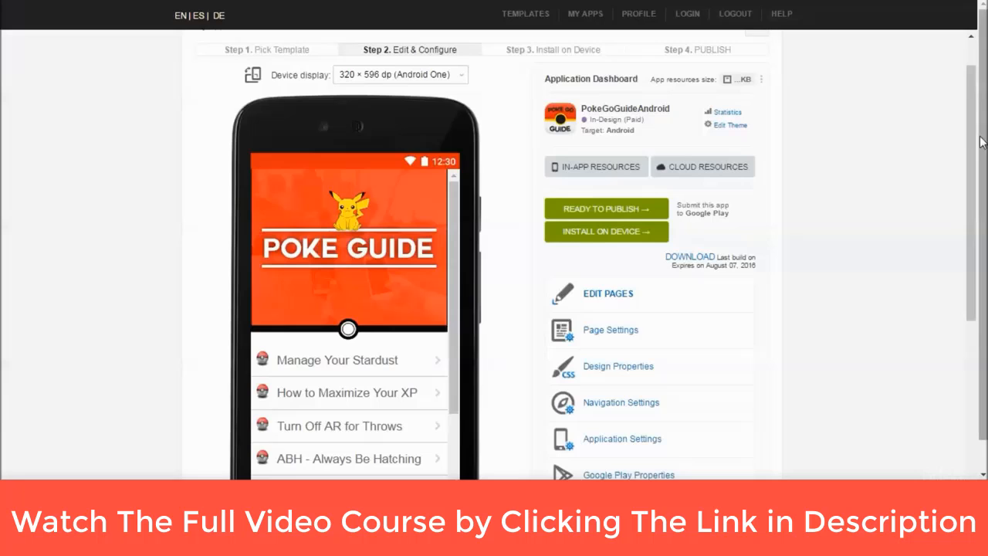
- Scroll the PokeGuideAndroid dashboard down past the settings list to the Duplicate option
scroll(down, 3)
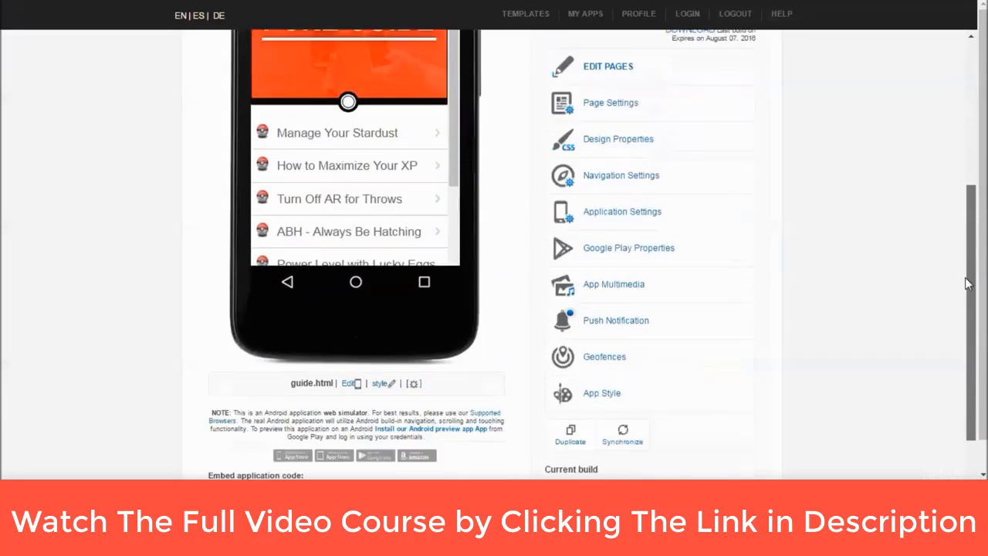
scroll(up, 3)
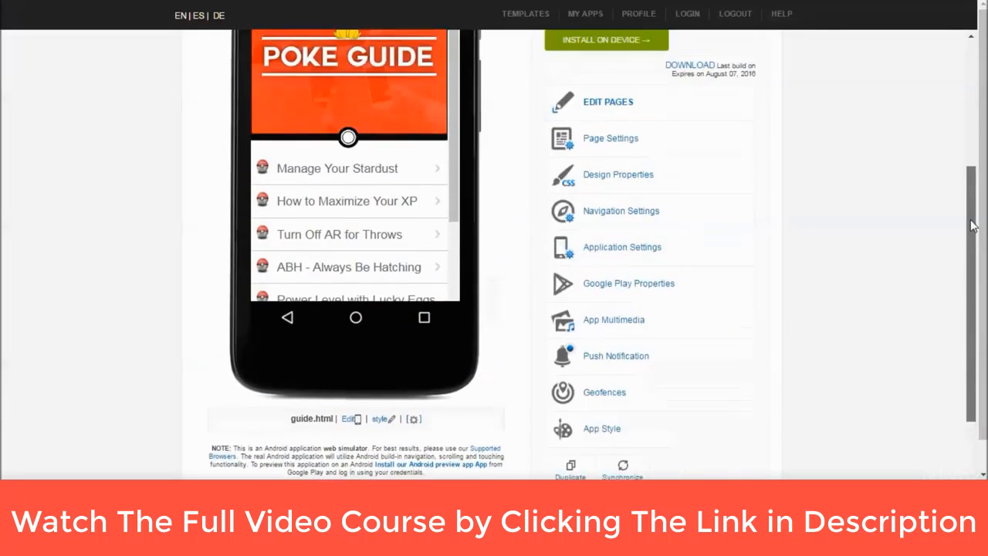
scroll(down, 3)
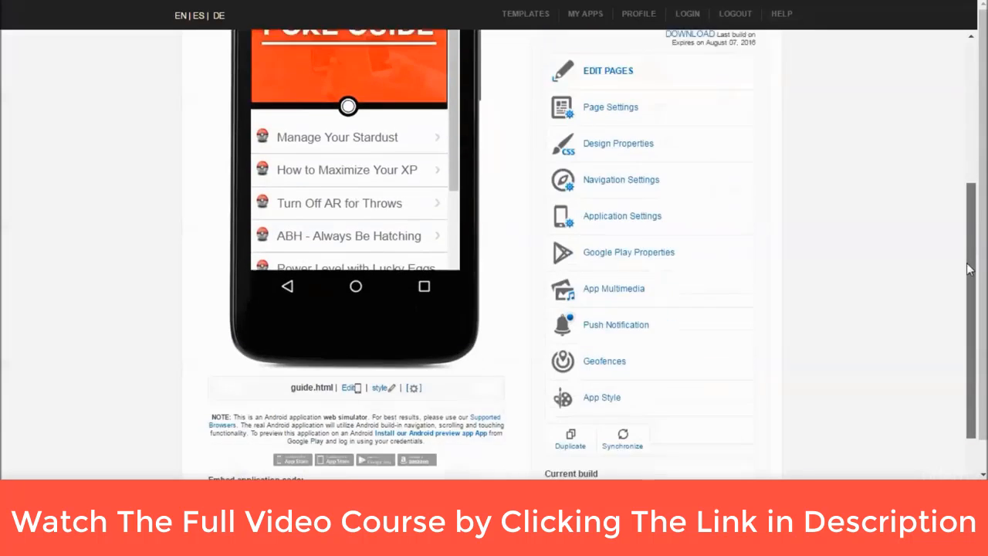
scroll(down, 3)
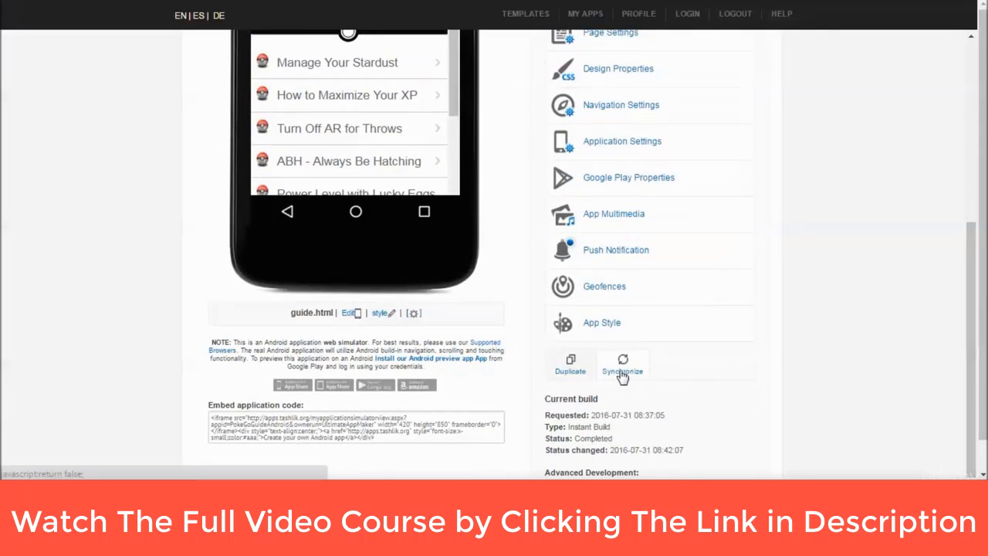
- Duplicate the Android guide app as PokeGoGuideiPhone with target Native iPhone
click(570, 364)
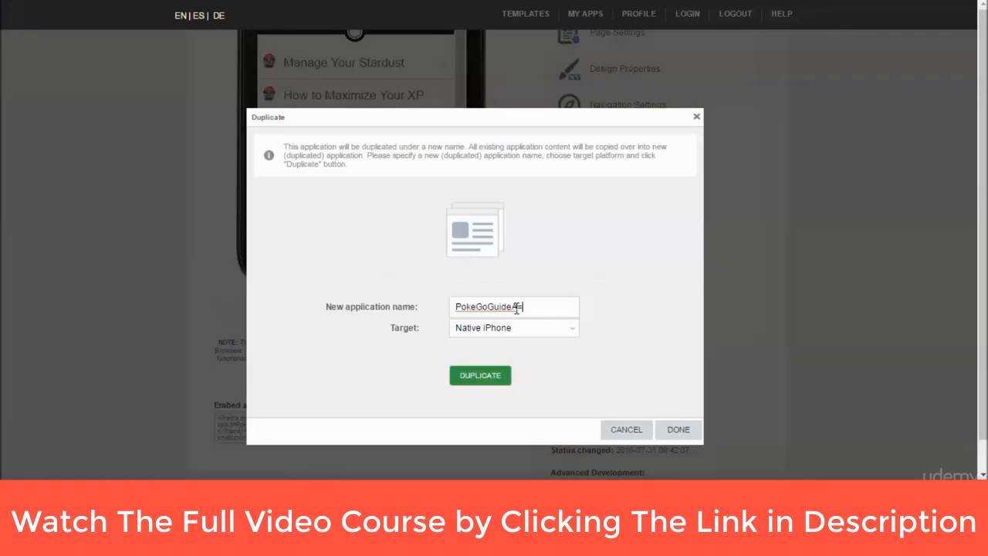
text(iPhone)
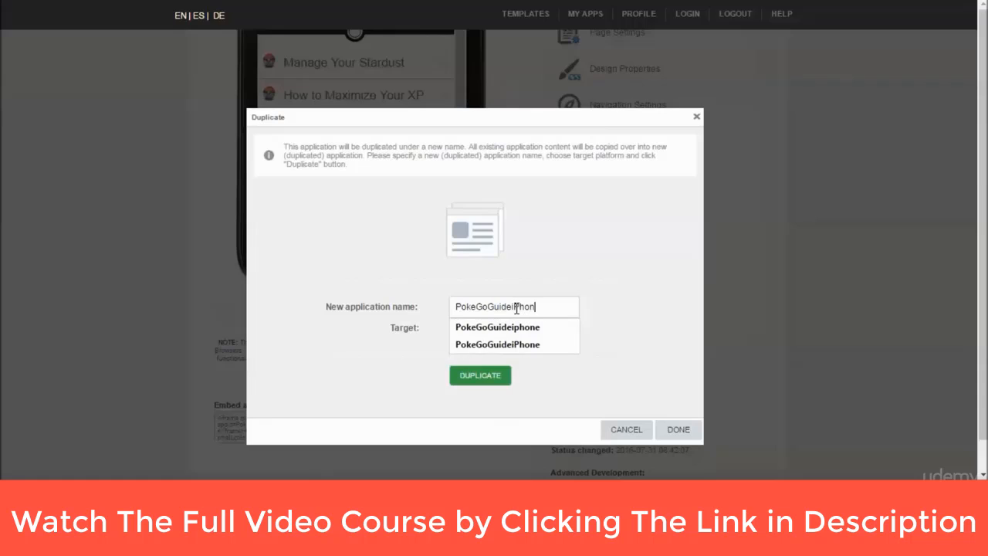
click(497, 344)
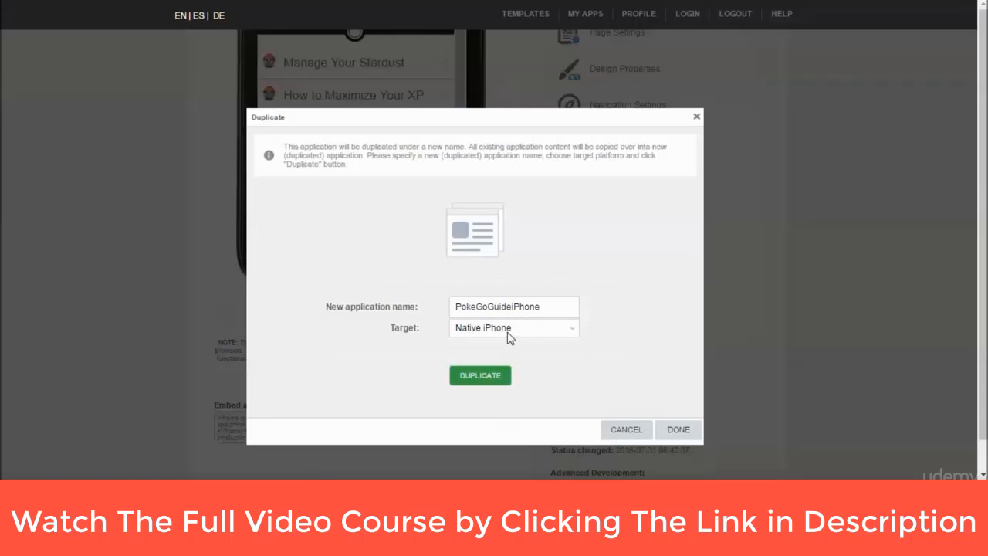
click(512, 327)
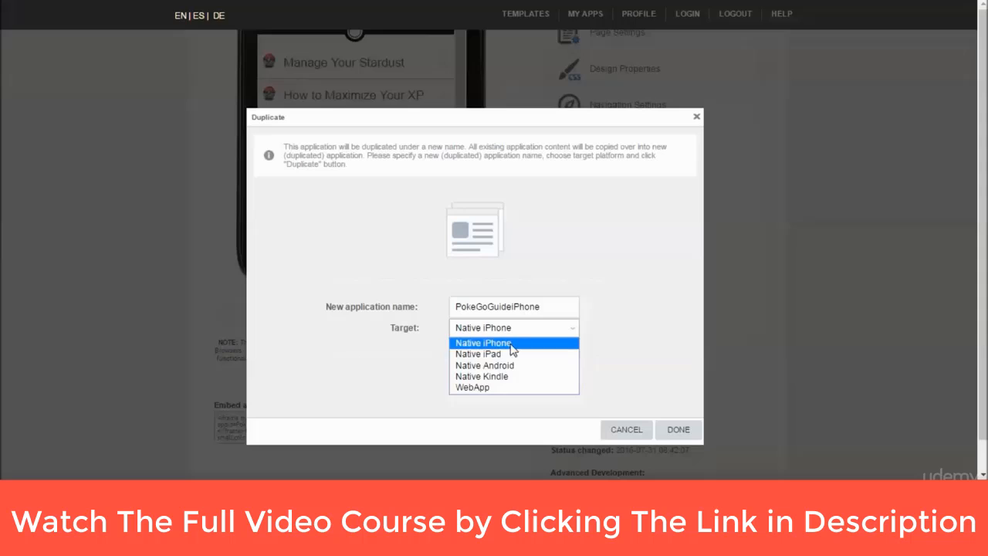
mouse_move(497, 377)
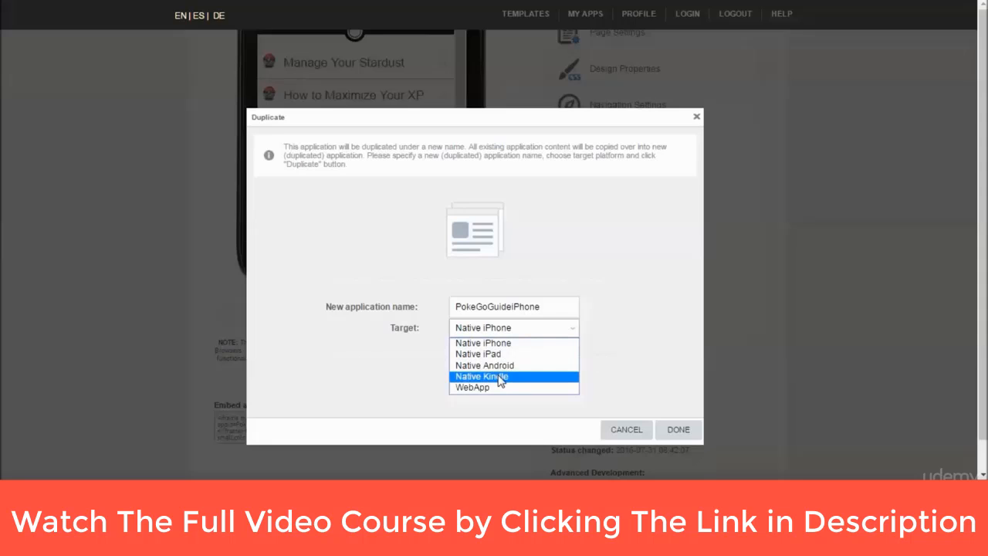
mouse_move(485, 364)
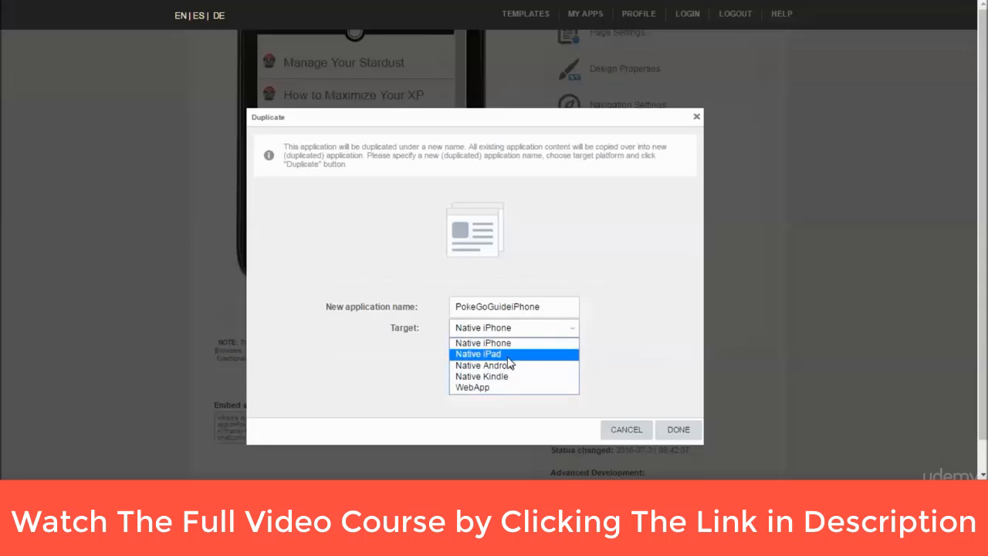
click(482, 343)
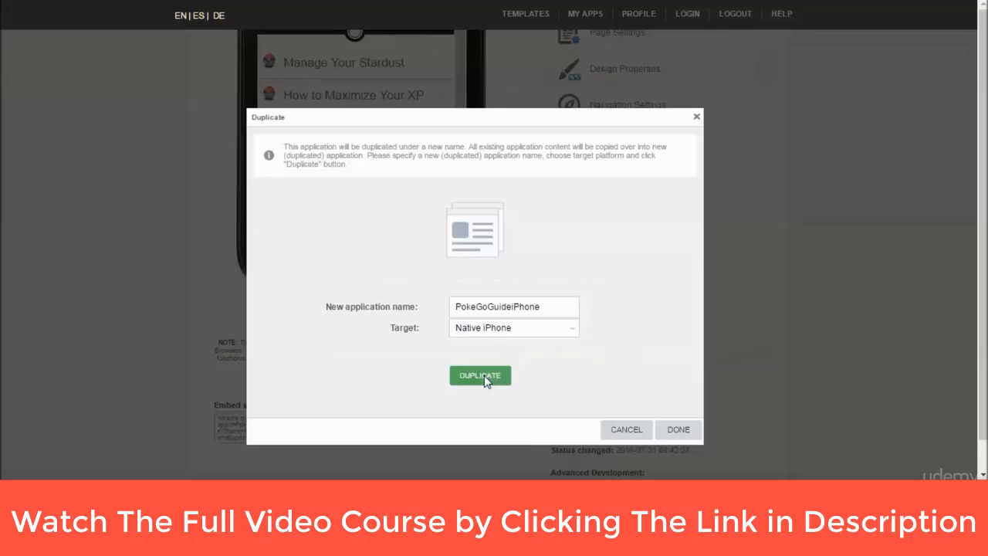
click(479, 375)
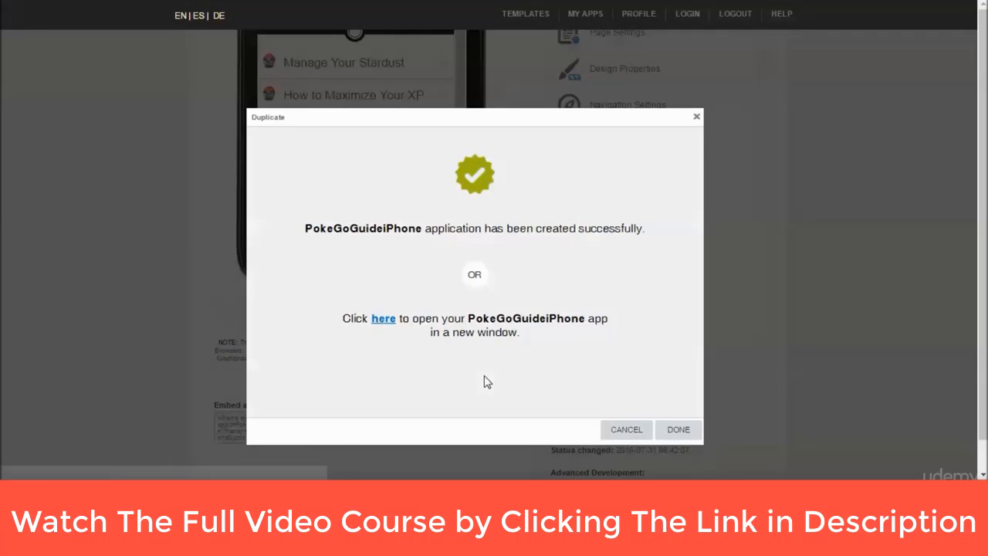
mouse_move(486, 302)
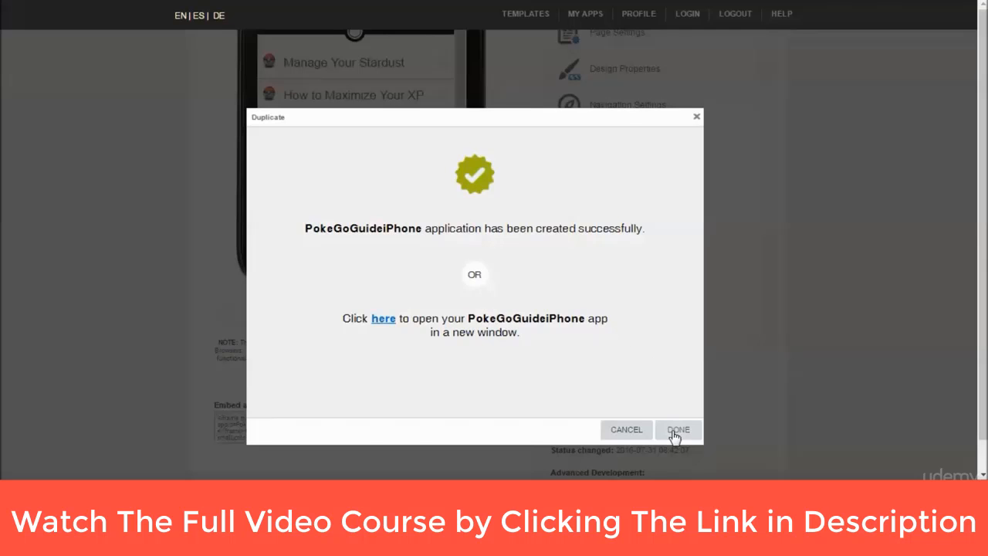
- Dismiss the duplicate success message with DONE to return to My Apps
click(676, 429)
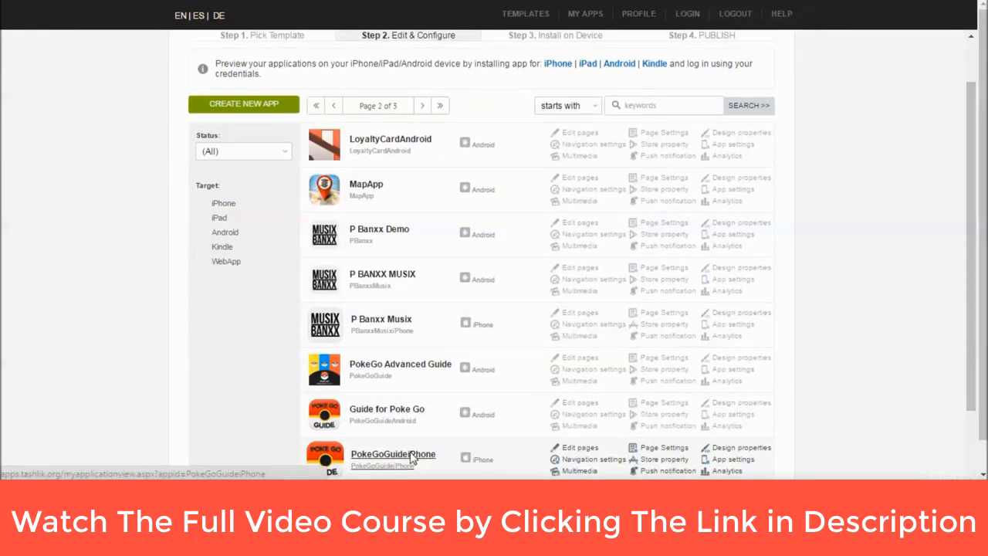
- Open the PokeGoGuideiPhone dashboard and enter the guide via Tap to Enter in the live preview
click(392, 454)
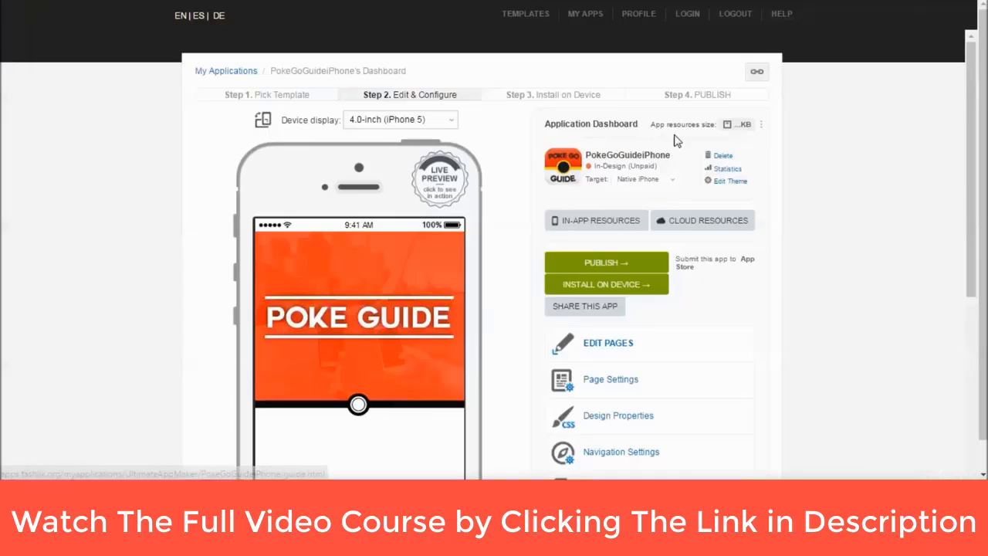
mouse_move(669, 185)
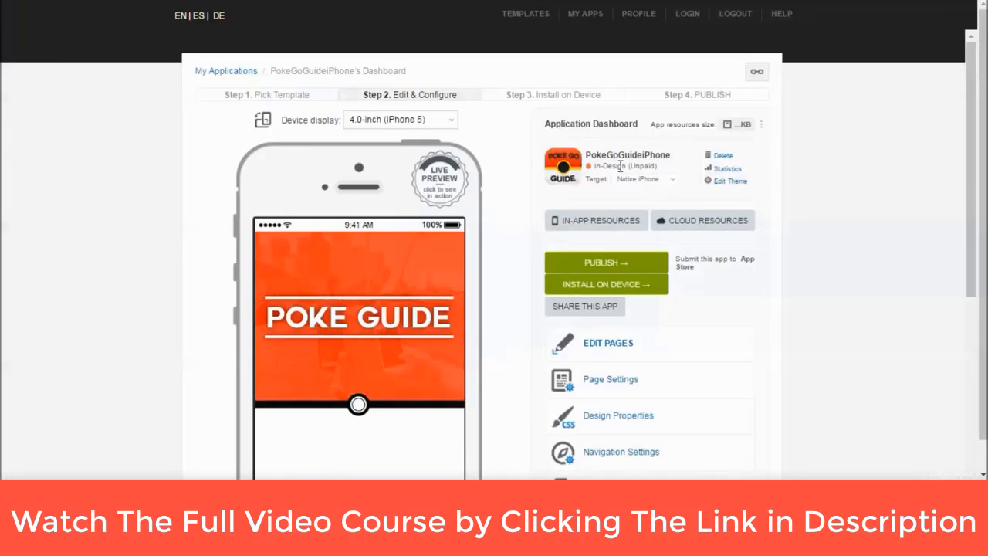
scroll(down, 3)
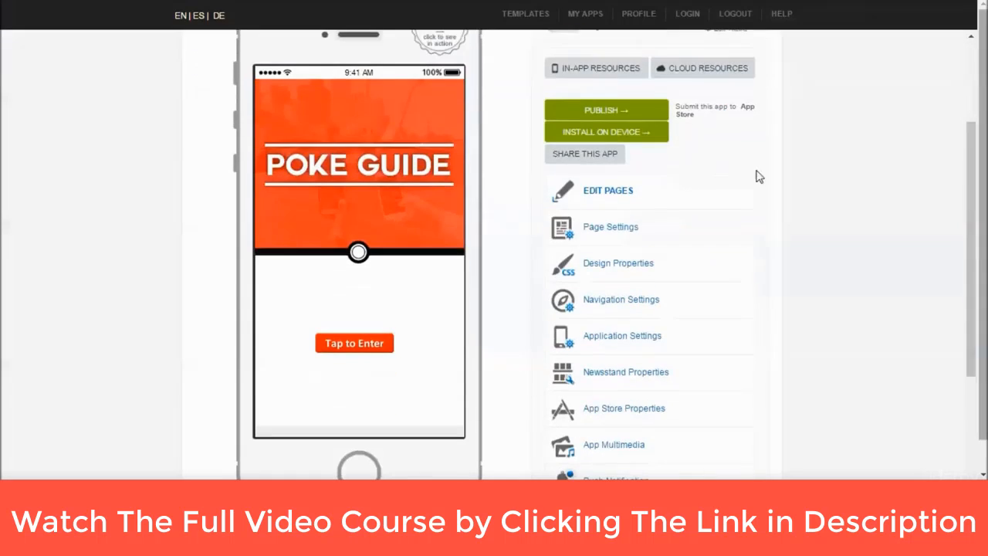
click(355, 343)
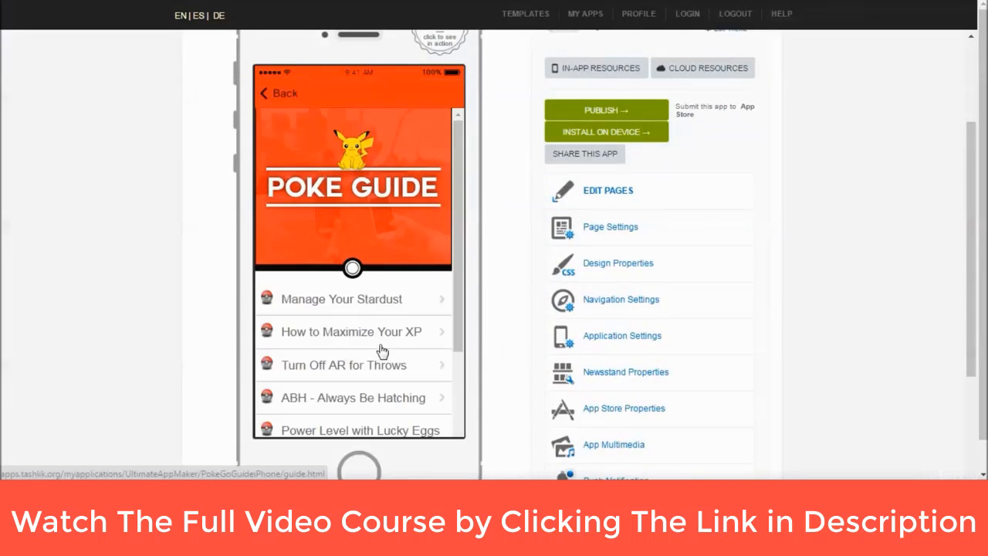
scroll(up, 3)
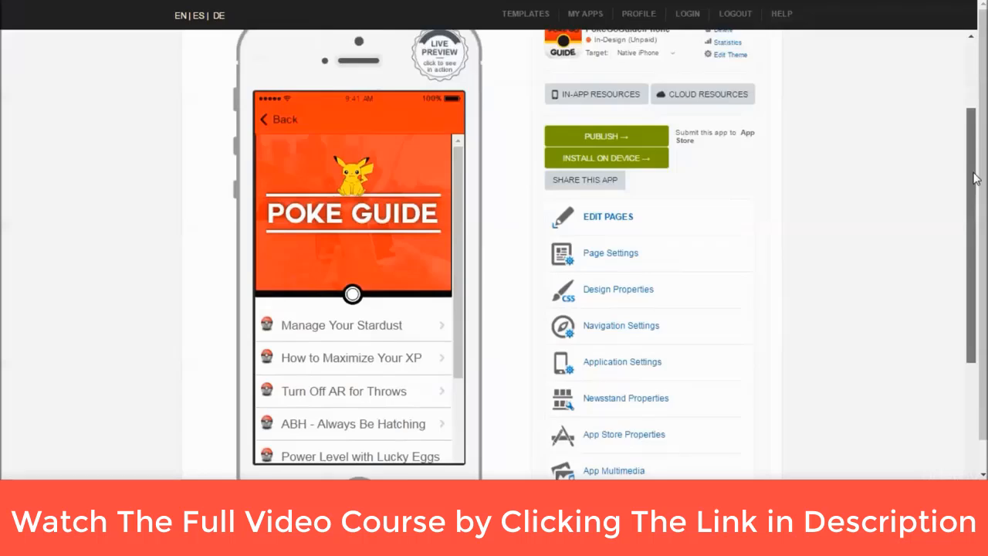
scroll(up, 3)
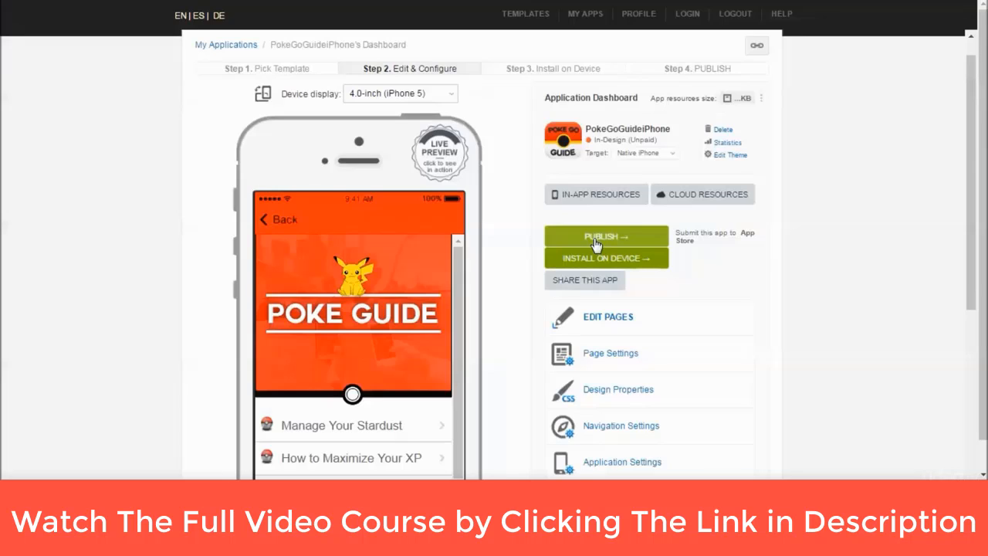
mouse_move(954, 227)
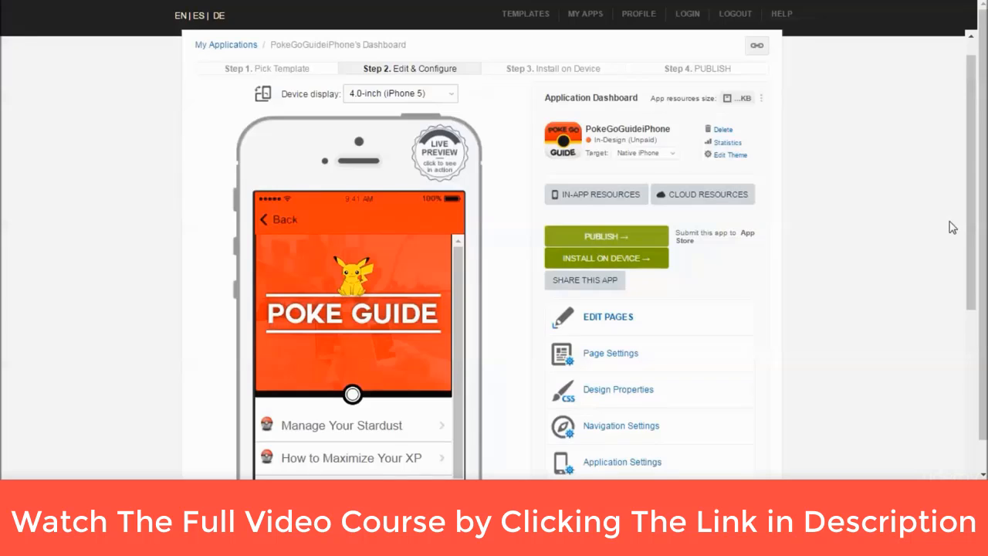
scroll(down, 3)
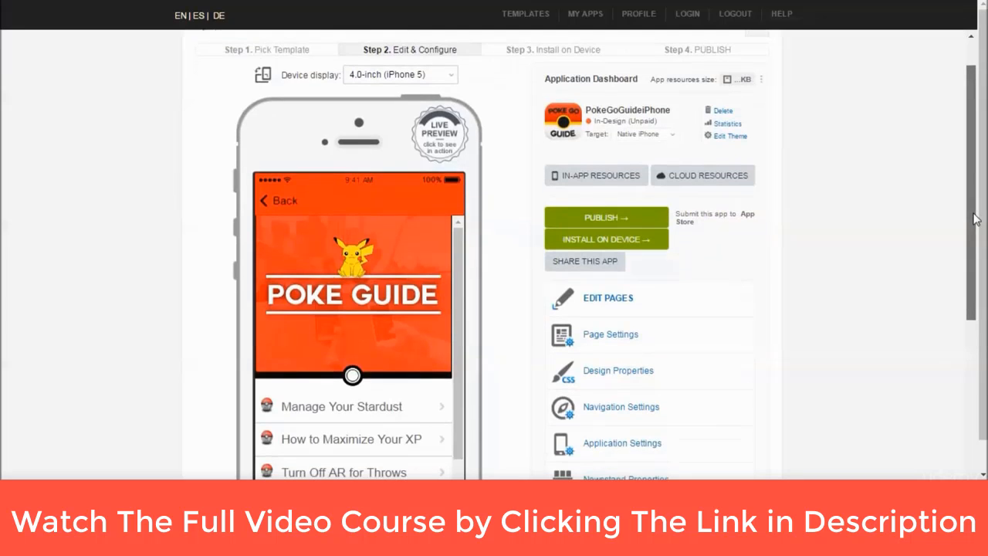
mouse_move(605, 223)
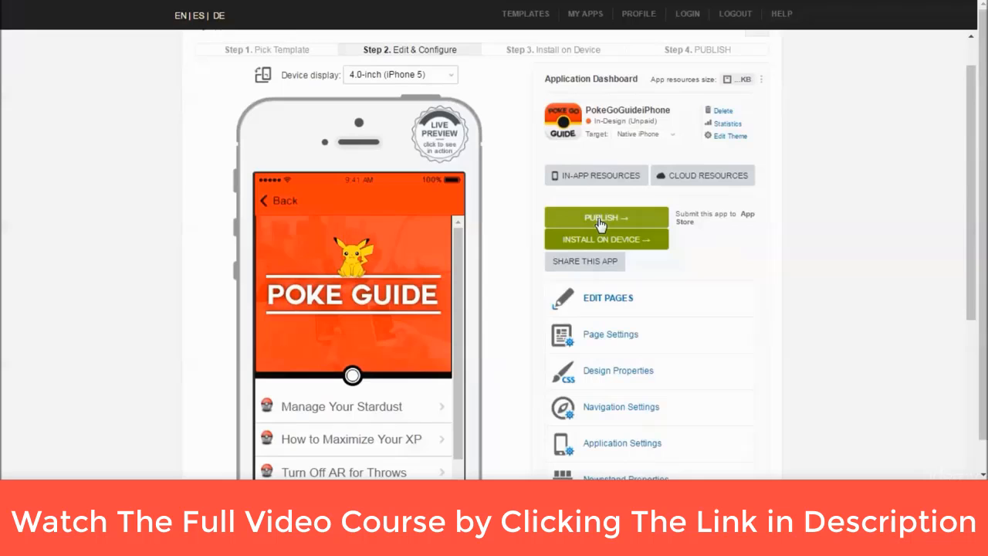